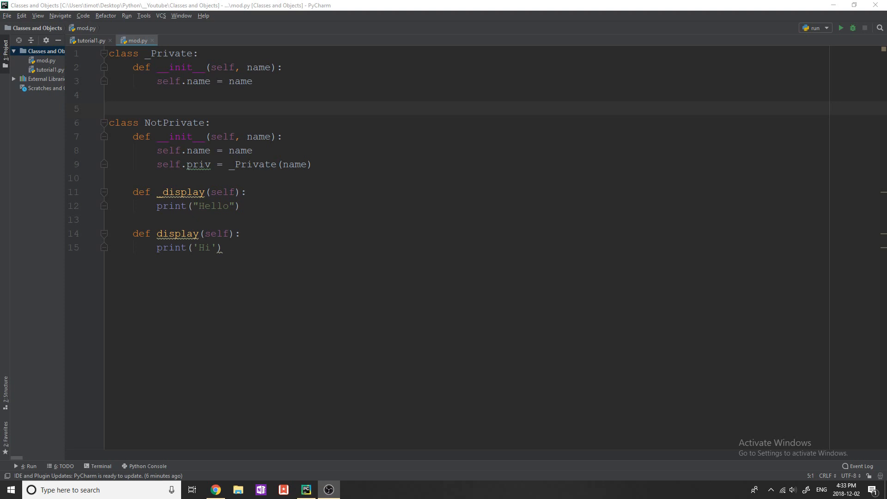
- Show the 'private vs public java' Google results with the People also ask answer in Chrome
left_click_drag(162, 192, 222, 247)
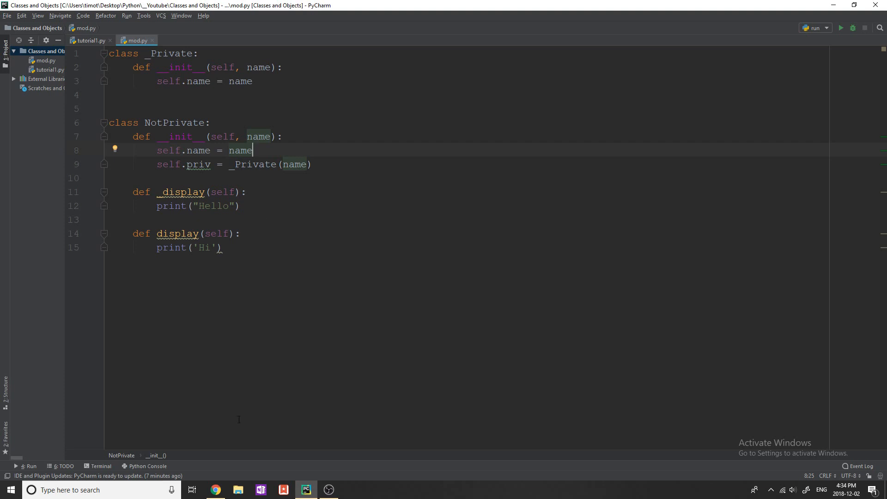
mouse_move(216, 489)
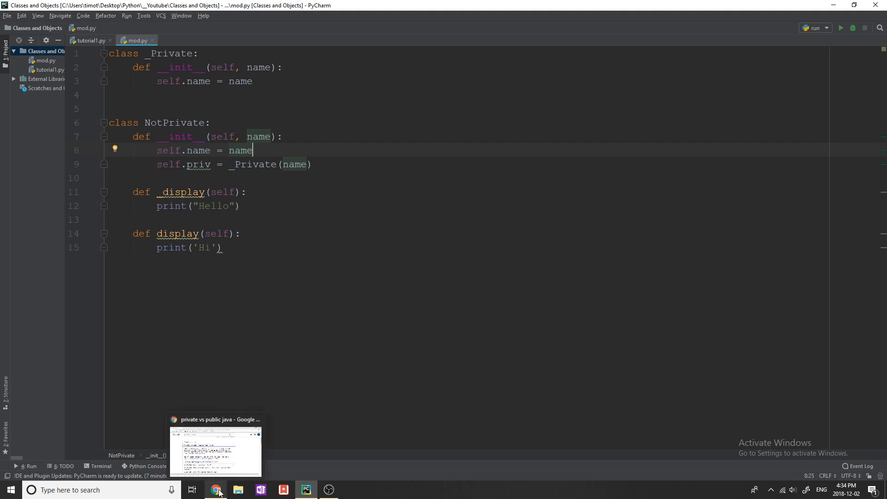
left_click(215, 489)
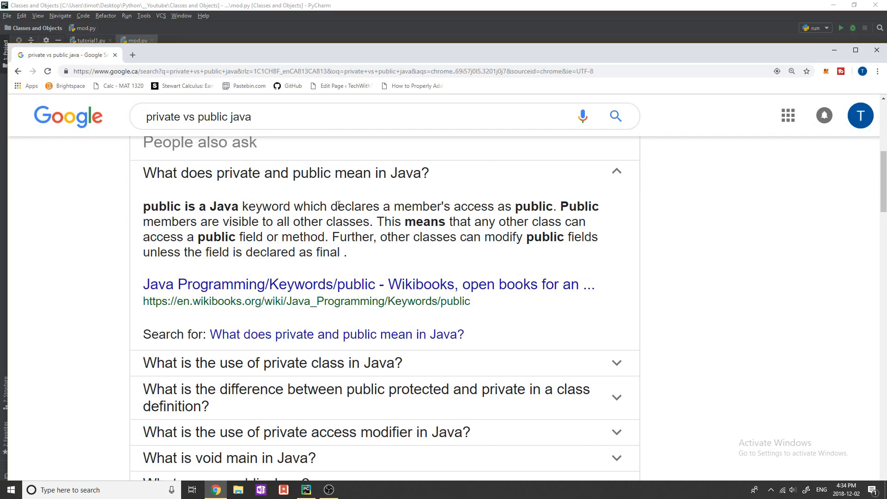
mouse_move(512, 202)
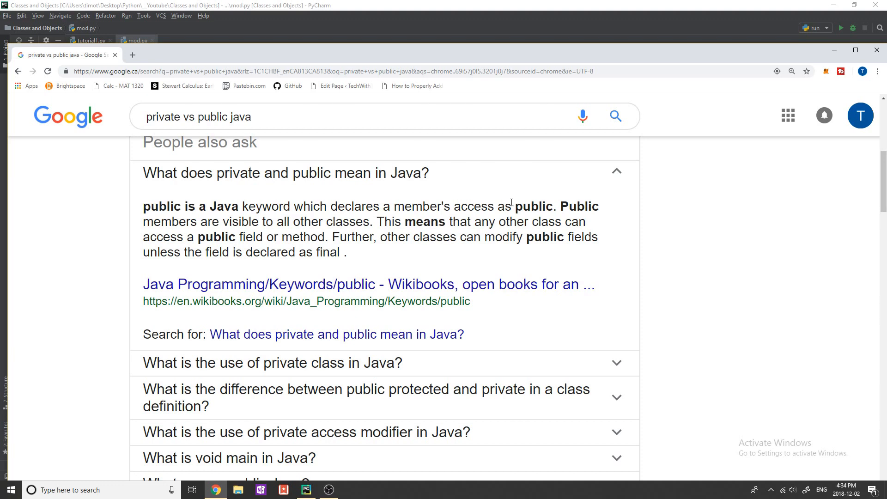
mouse_move(391, 220)
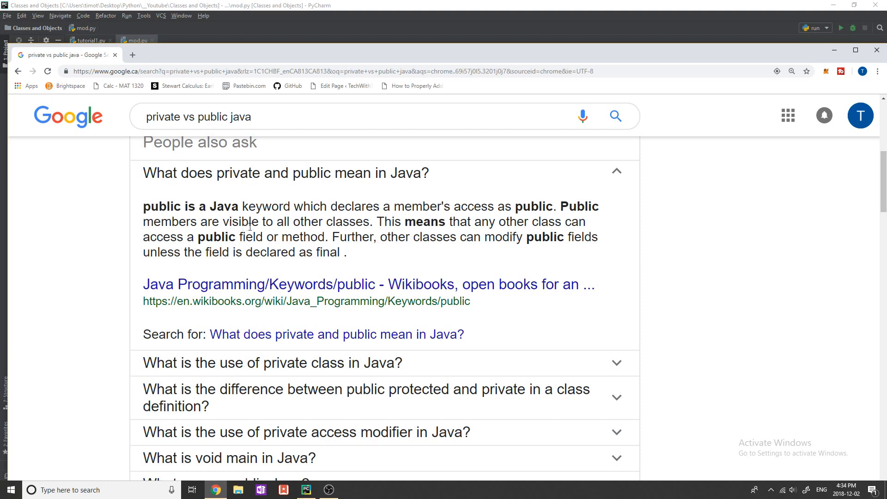
mouse_move(383, 241)
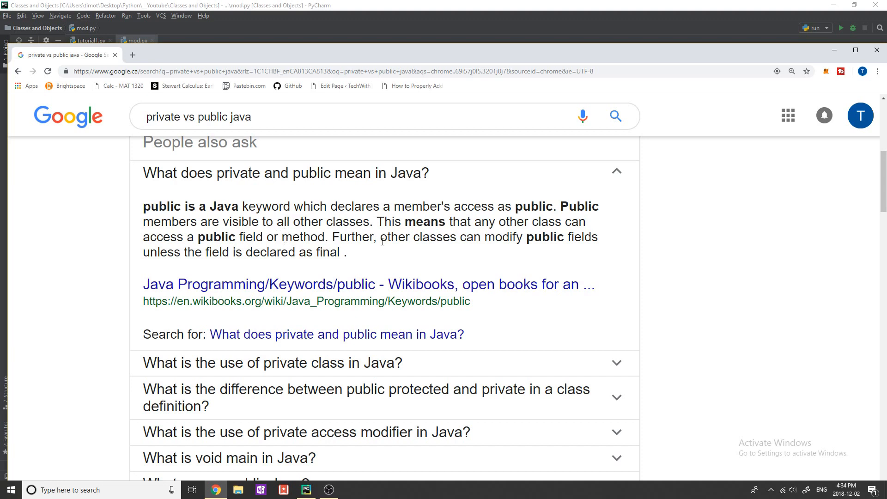
mouse_move(524, 240)
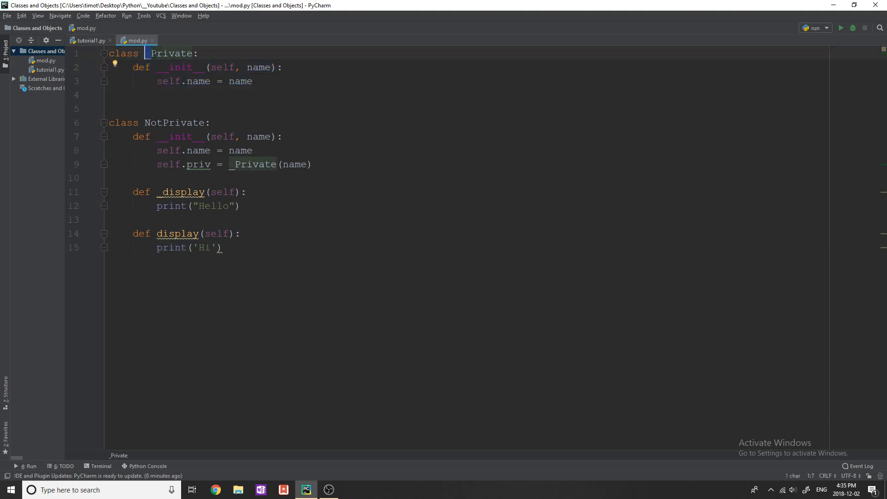
left_click(185, 99)
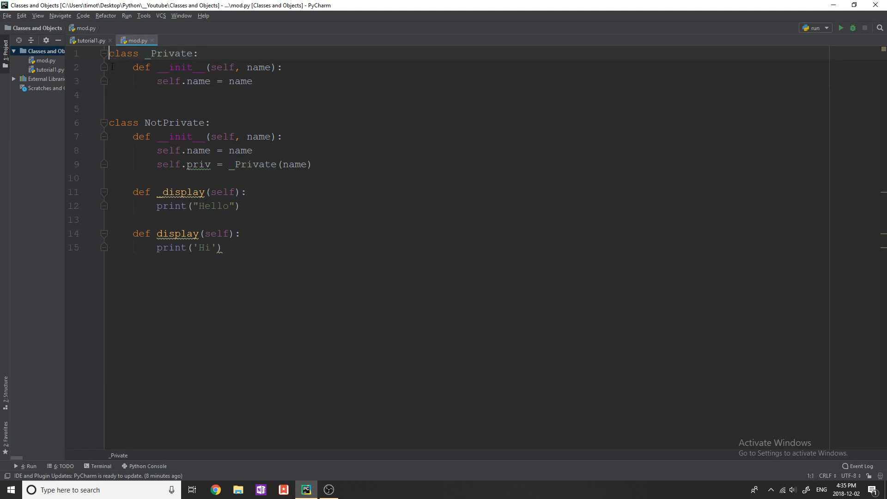
type("public st")
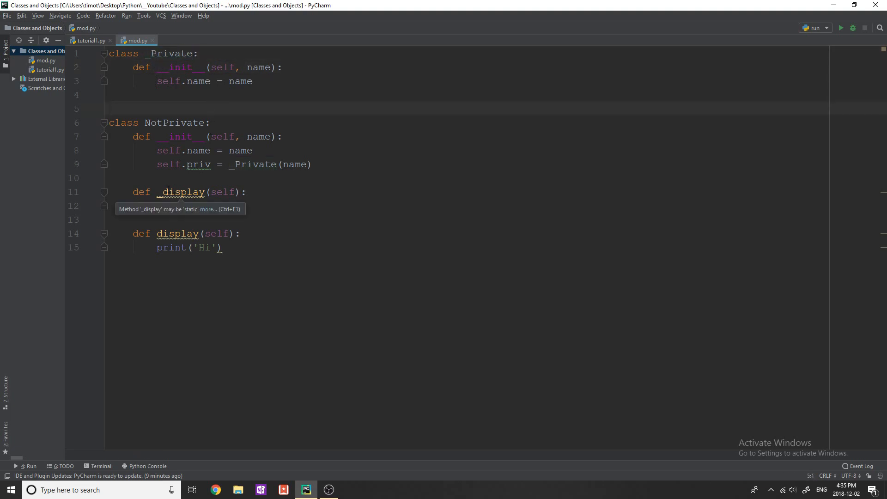
type("print(\"Hello\")")
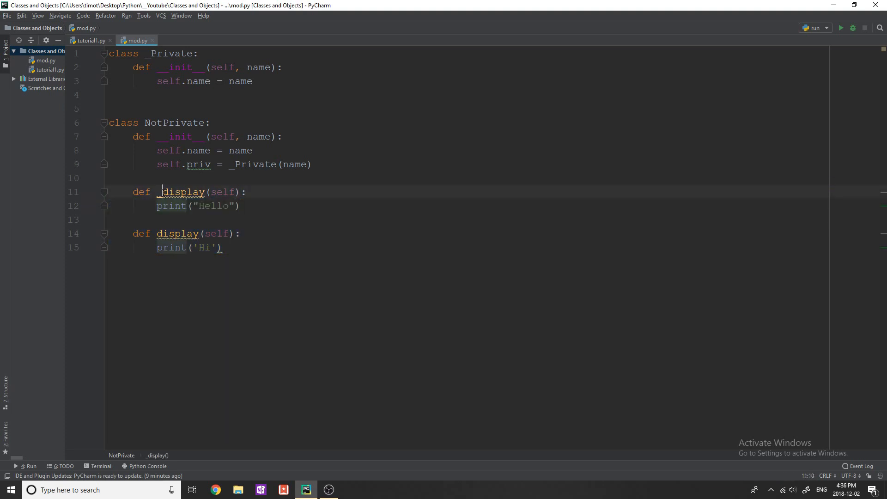
left_click_drag(157, 234, 222, 247)
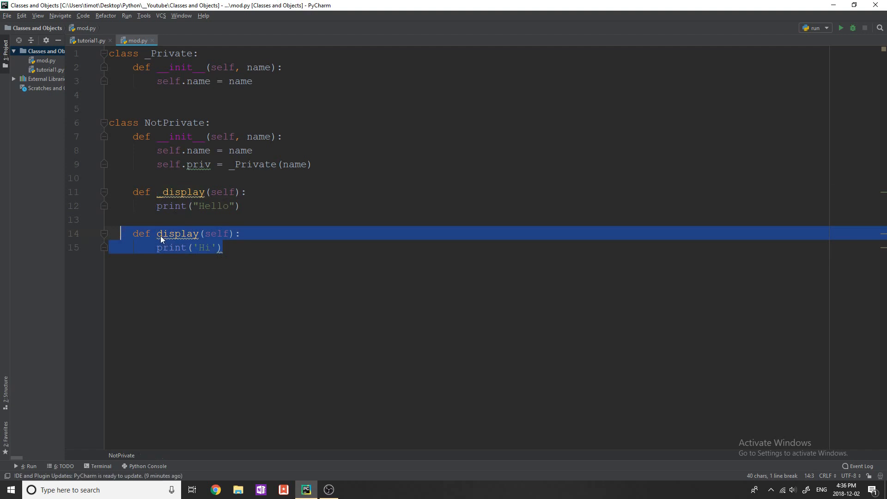
left_click(159, 234)
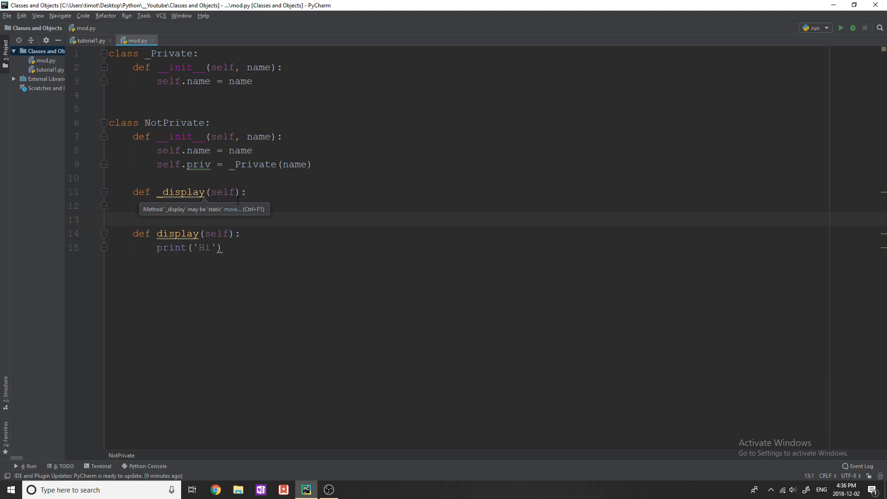
type("print(\"Hello\")")
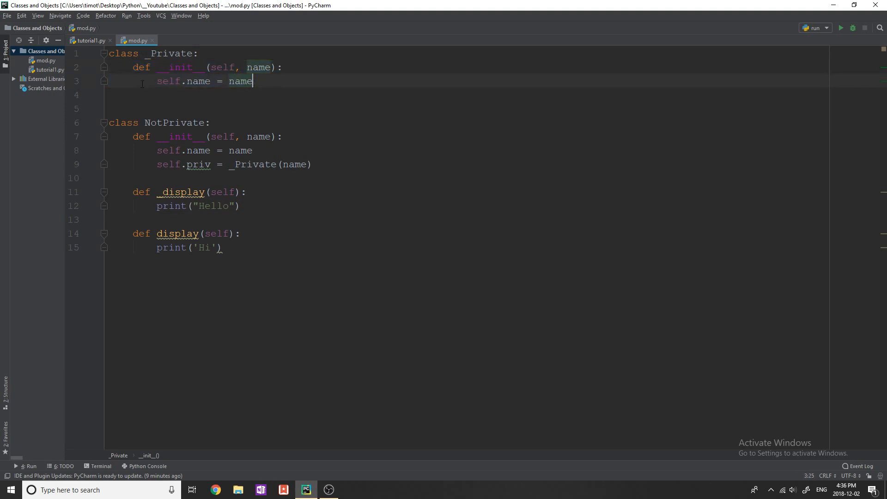
- Review the import lines in tutorial1.py and compare them against the code in mod.py
left_click(90, 40)
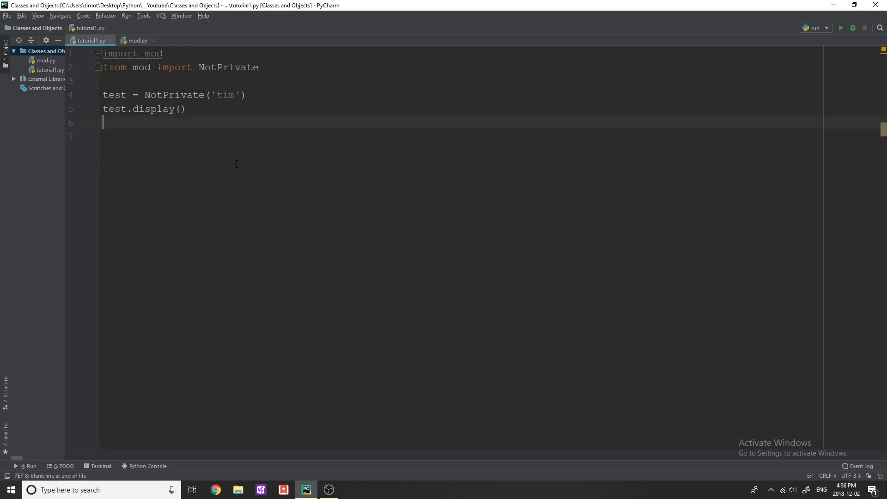
left_click(48, 69)
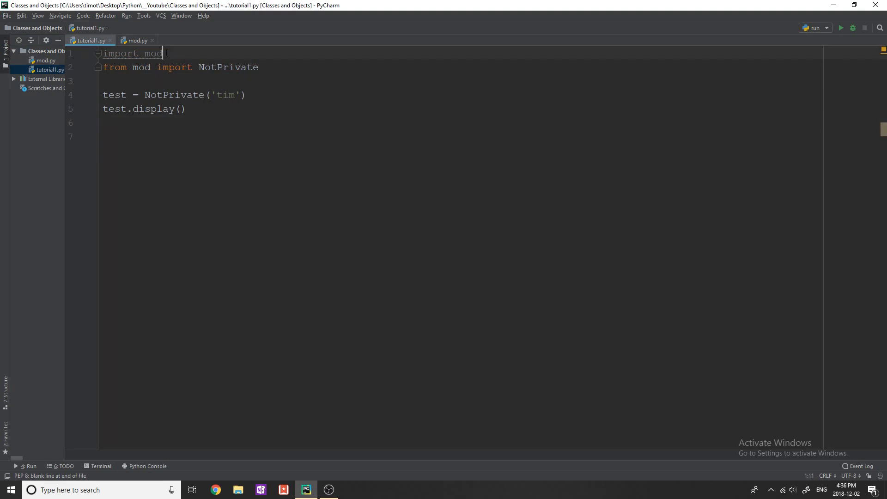
triple_click(133, 53)
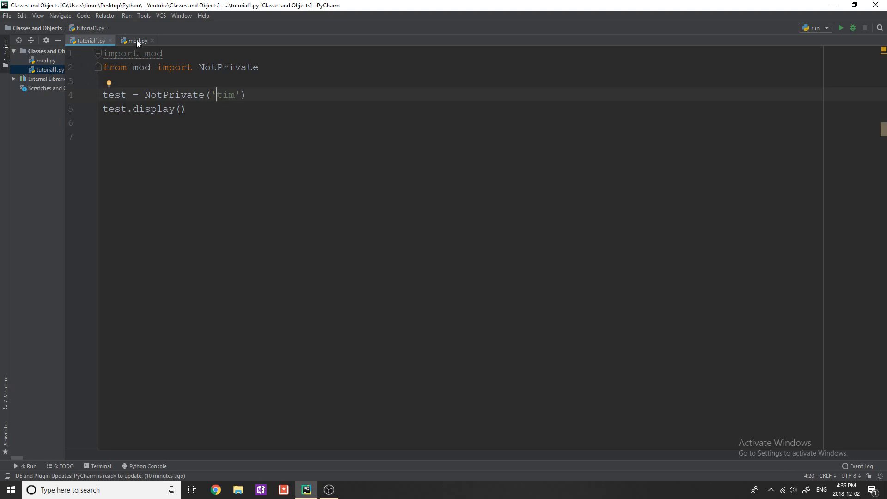
left_click(136, 41)
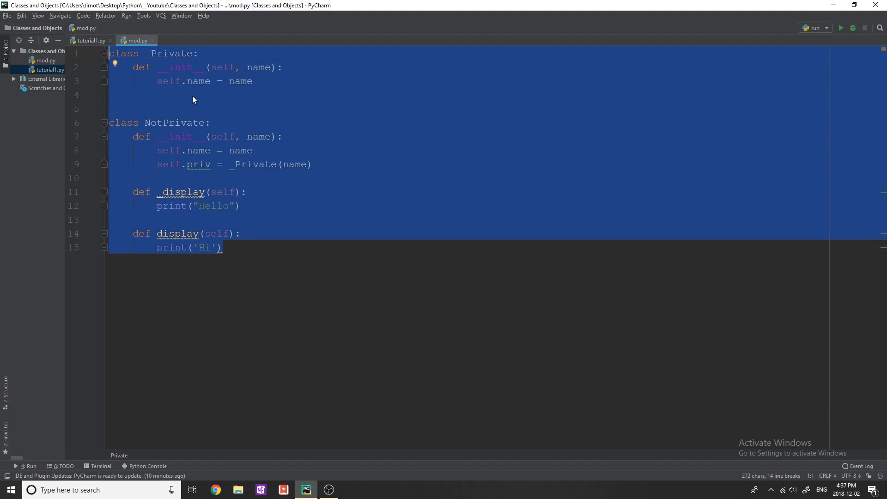
left_click(88, 40)
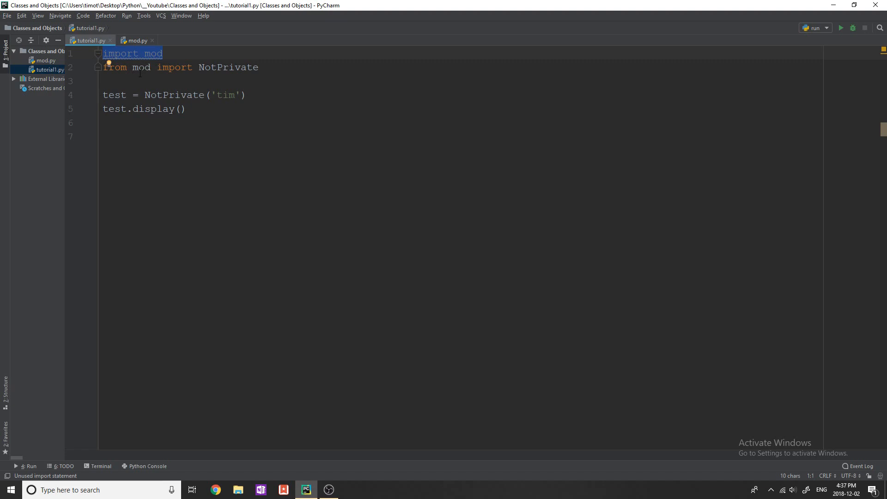
- Comment out 'from mod import NotPrivate' in tutorial1.py, leaving only 'import mod' active
left_click(258, 68)
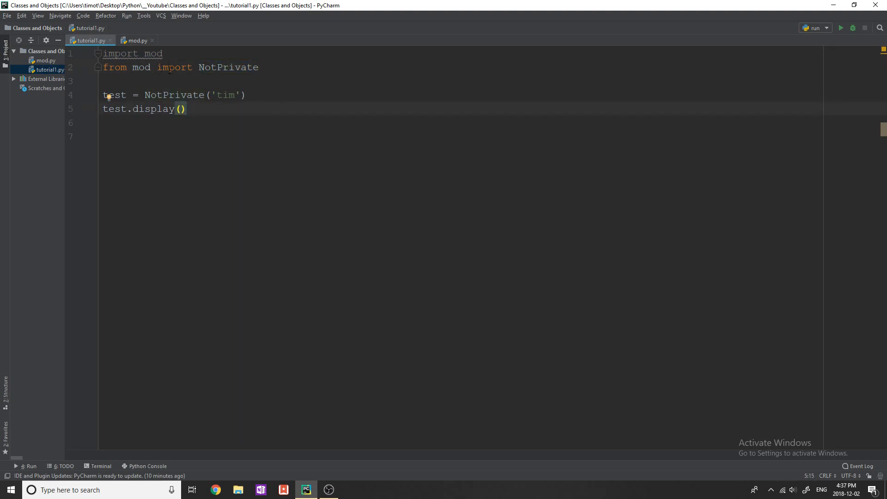
double_click(141, 67)
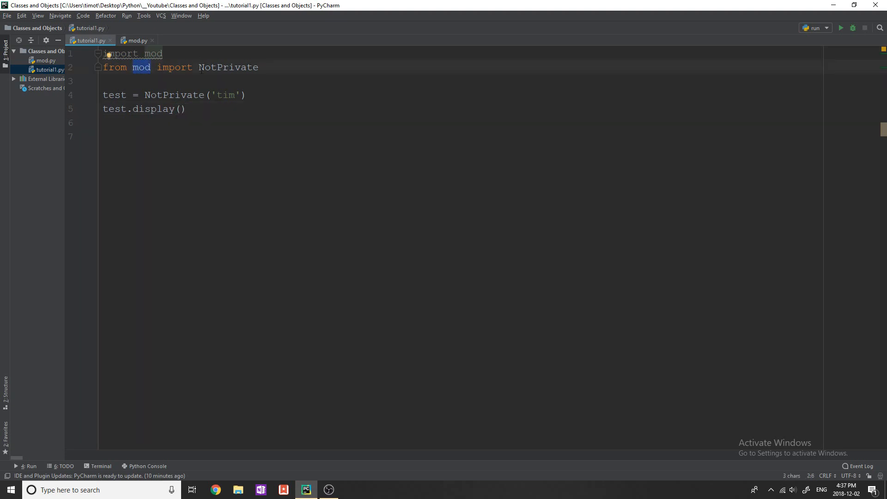
double_click(228, 66)
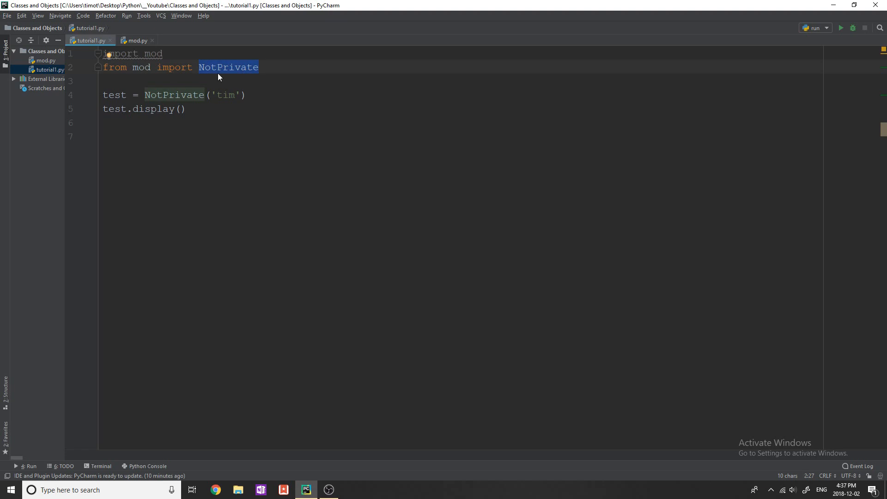
left_click(136, 41)
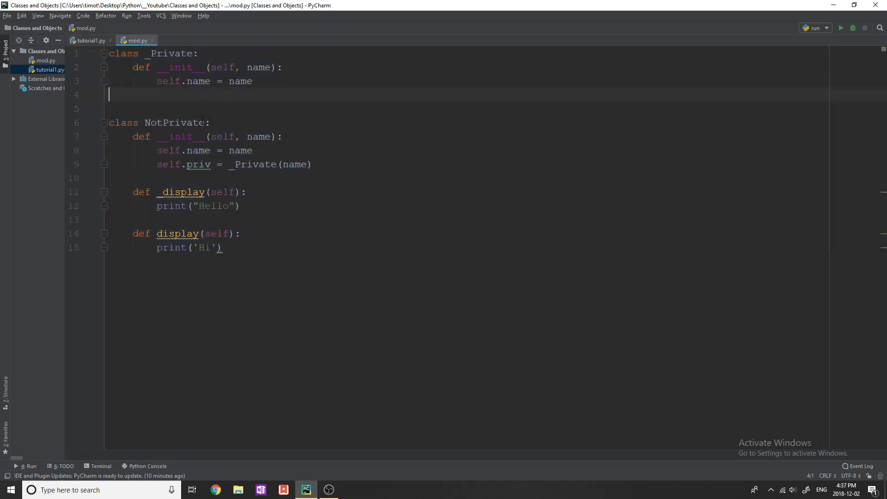
left_click(91, 41)
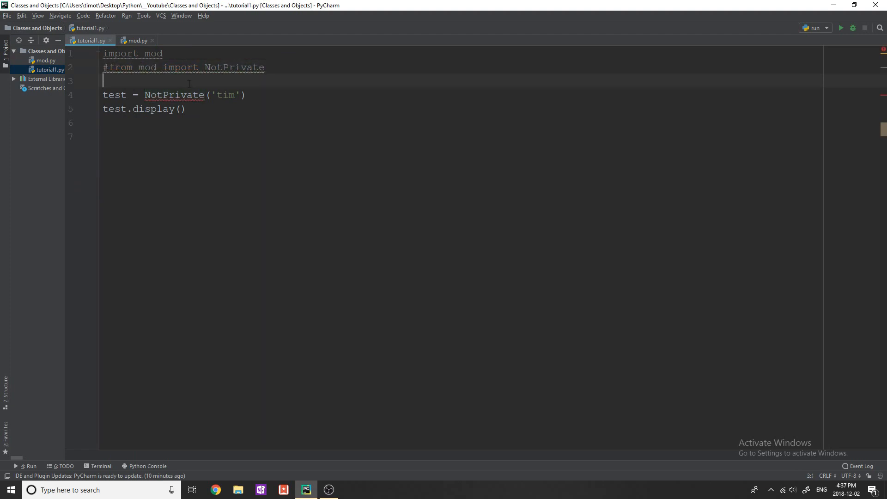
- Restore 'from mod import NotPrivate' in tutorial1.py and move over to mod.py
type("mod.")
key("enter")
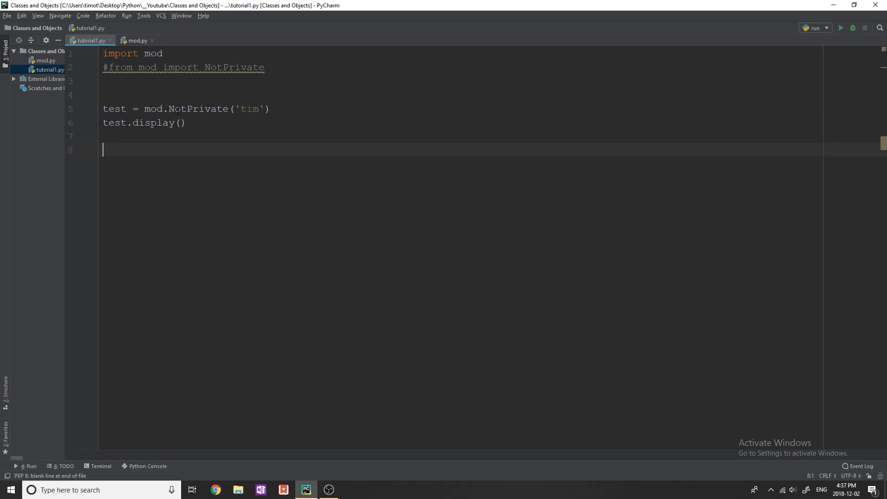
double_click(155, 108)
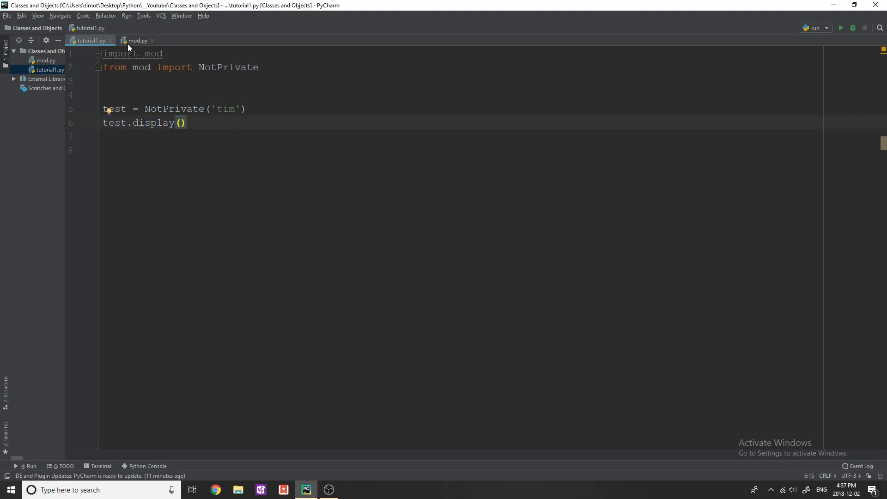
left_click(136, 40)
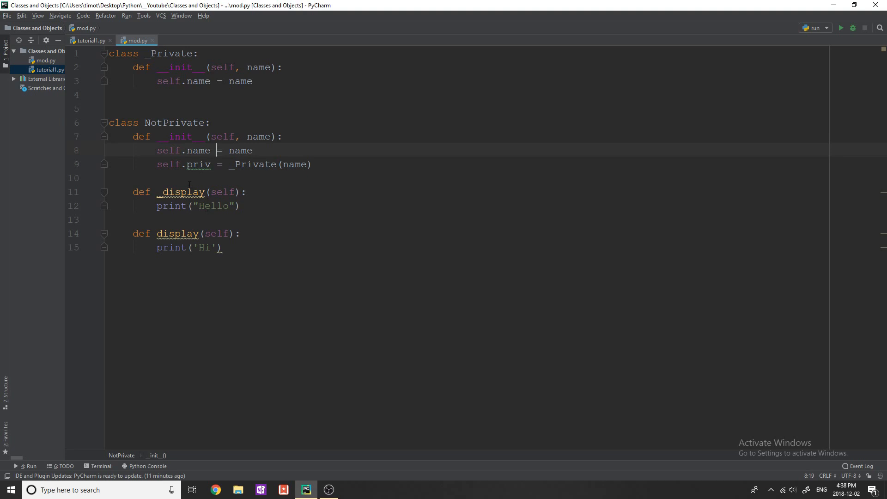
- Run tutorial1.py so it prints Hi, then return to mod.py to inspect _display
left_click(88, 40)
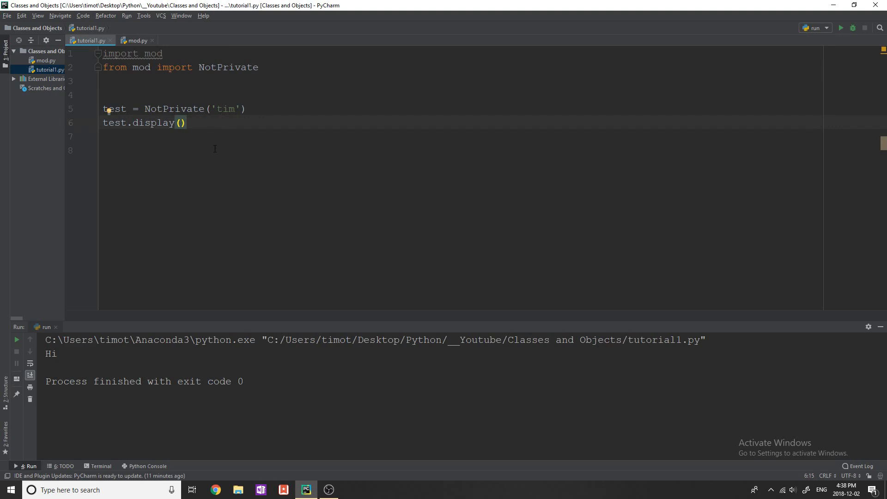
left_click(136, 41)
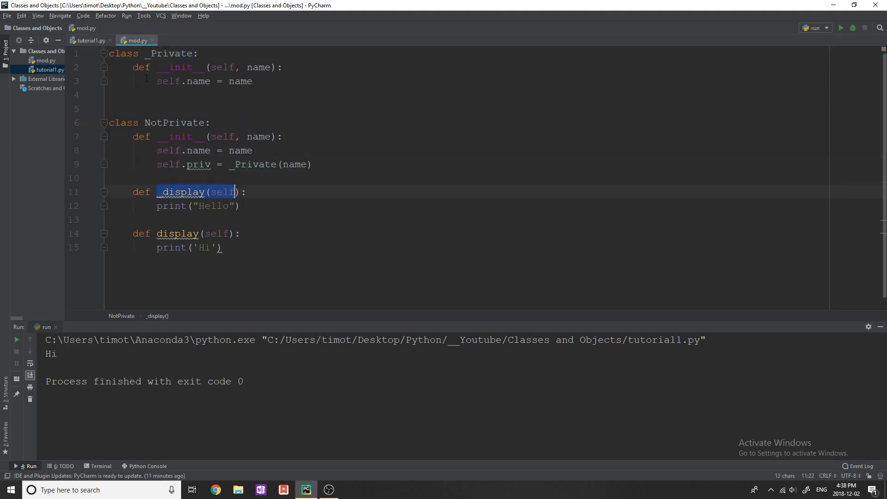
- Change the call in tutorial1.py to test._display() and run it so it prints Hello
left_click(88, 40)
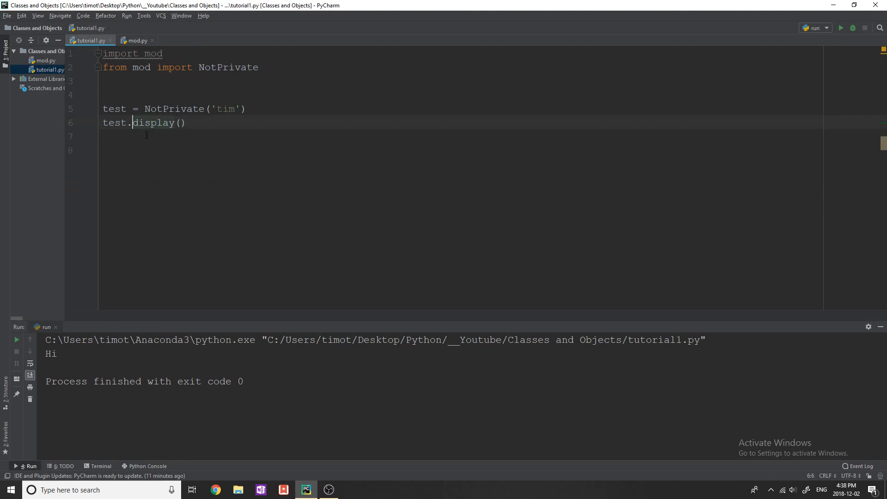
type("_")
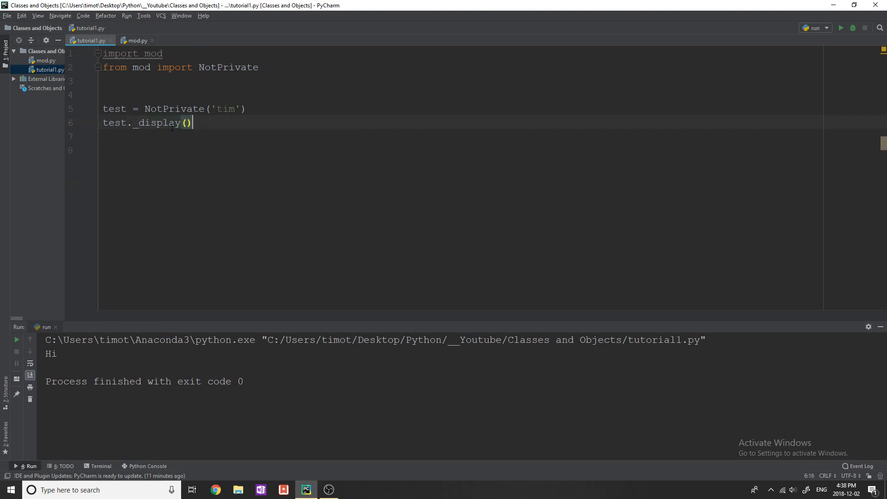
left_click(841, 27)
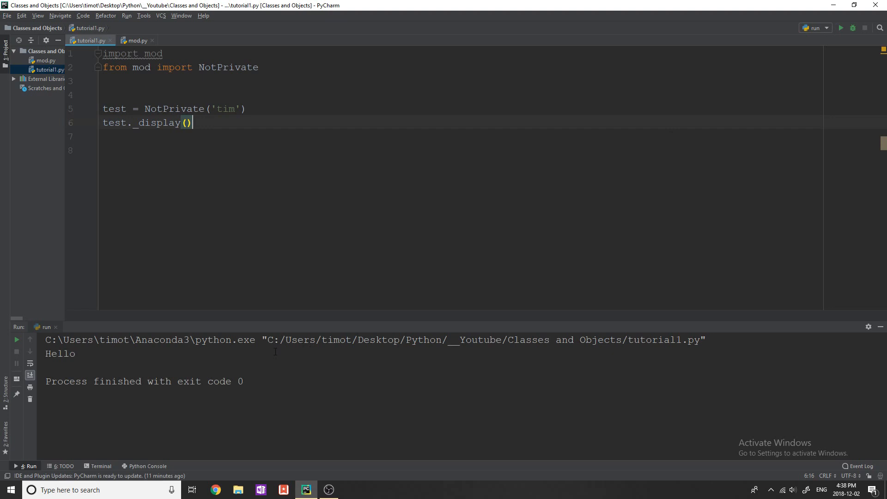
double_click(60, 354)
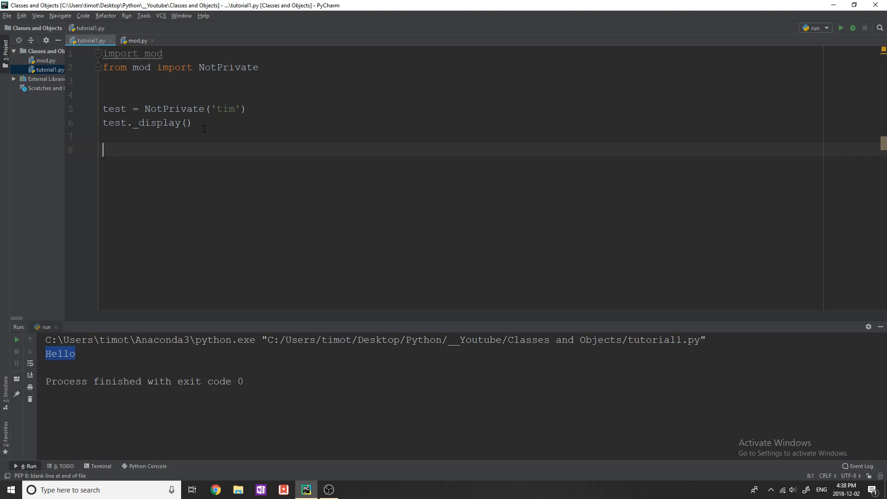
left_click(138, 41)
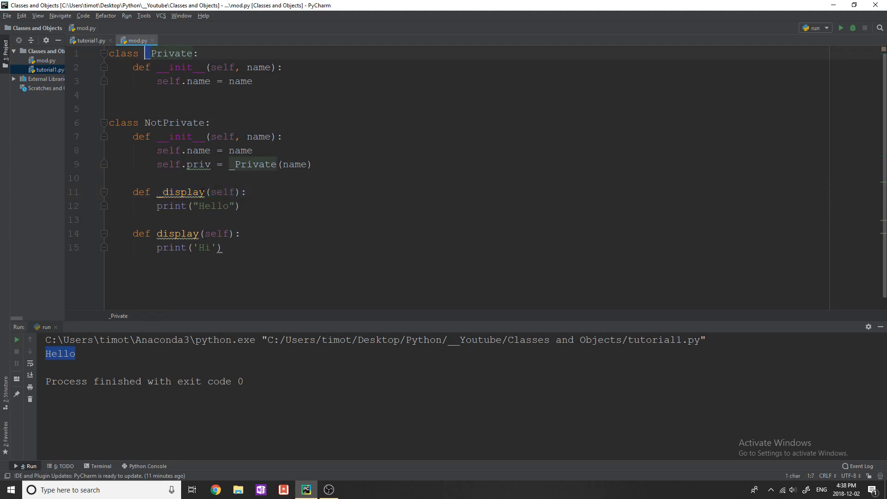
- Review the _Private class definition at the top of mod.py without editing it
left_click(157, 192)
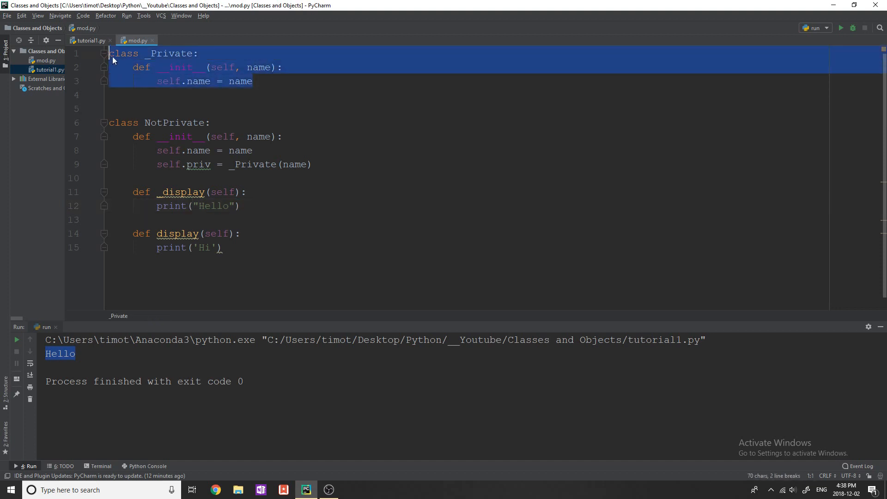
left_click(144, 53)
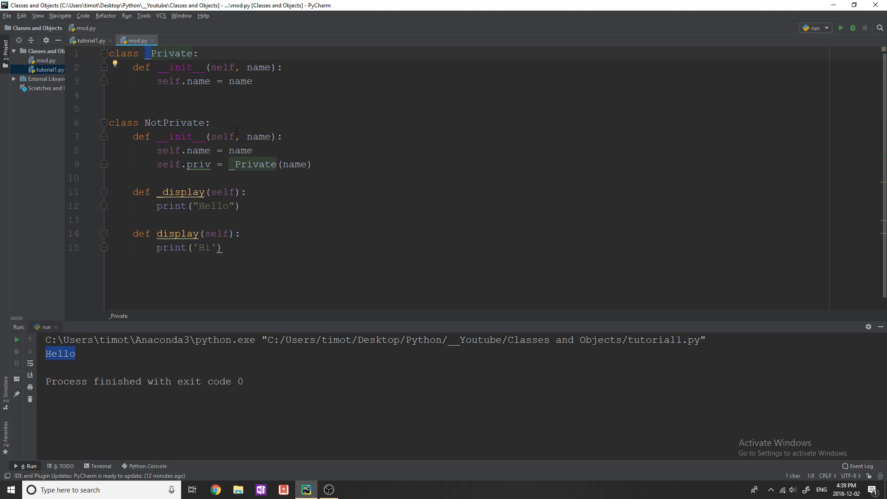
left_click(177, 81)
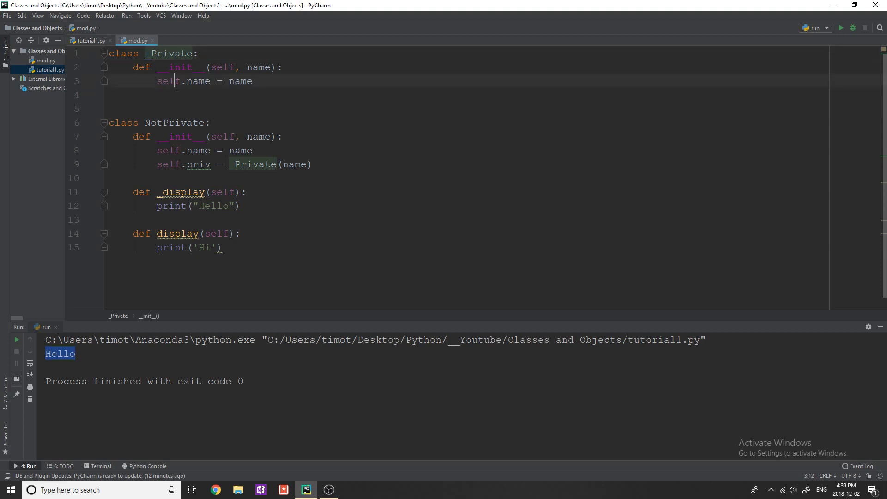